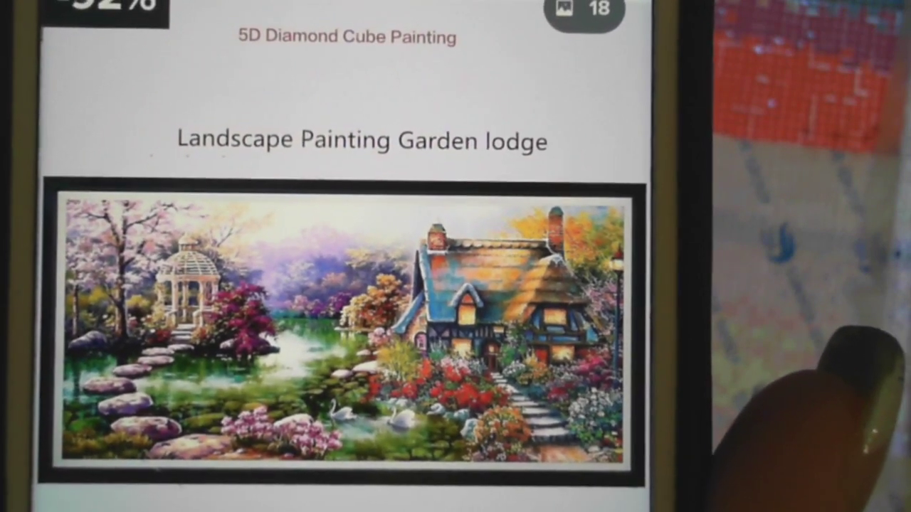
pyautogui.scroll(3)
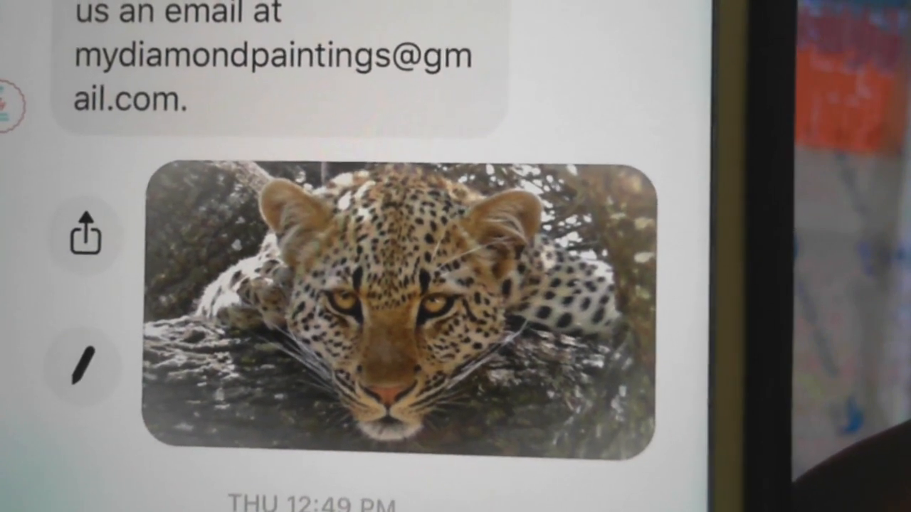
pyautogui.scroll(-3)
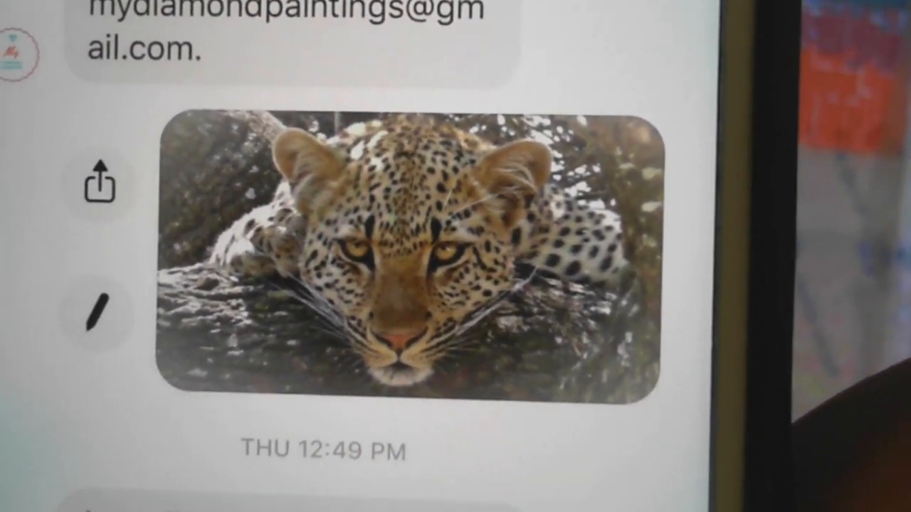
pyautogui.scroll(-3)
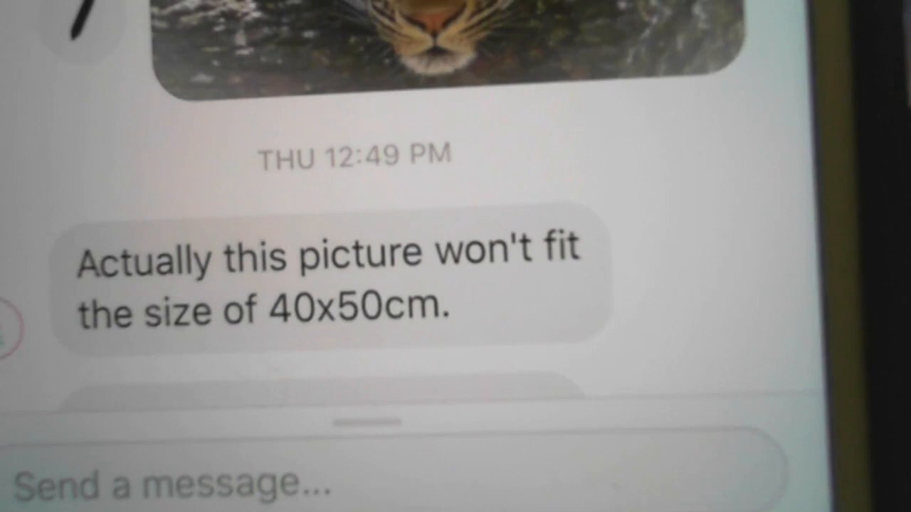